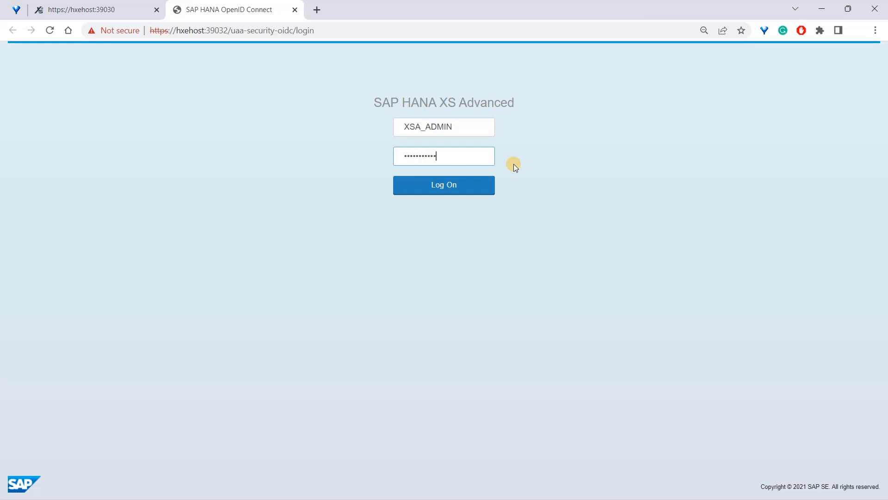
# Log on with the admin credentials so SAP Web IDE loads with its startup tips.
pyautogui.click(445, 185)
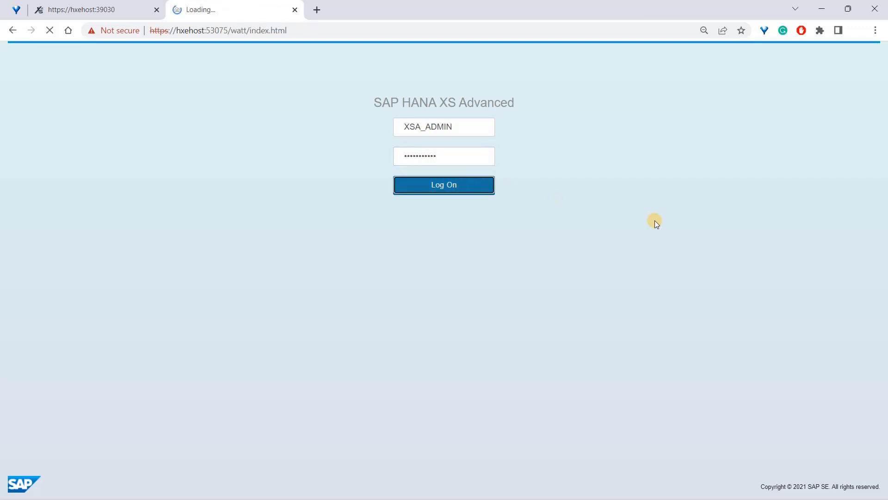
pyautogui.click(444, 184)
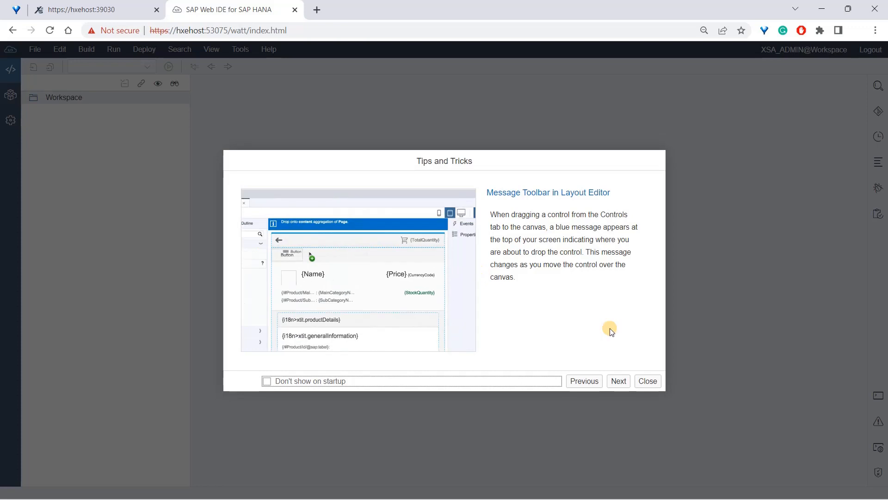
# View the next Tips and Tricks entry and close the dialog to reach the empty Workspace.
pyautogui.click(619, 381)
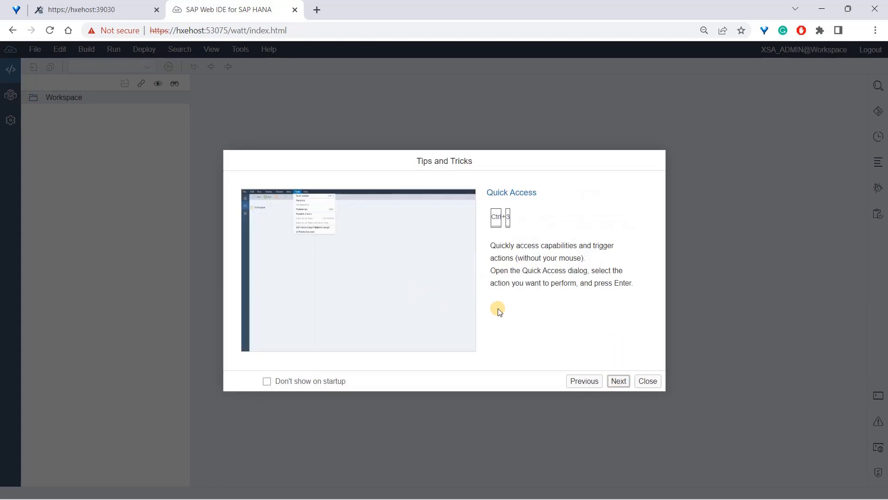
pyautogui.click(647, 381)
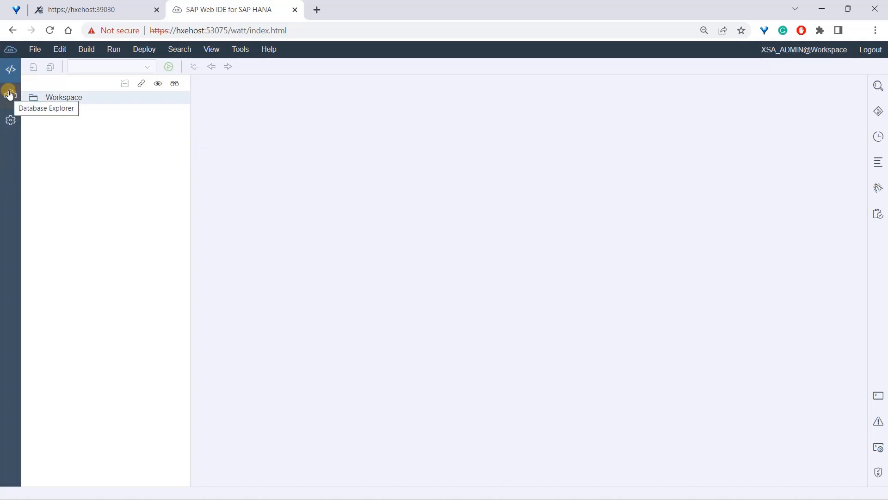
pyautogui.moveTo(10, 120)
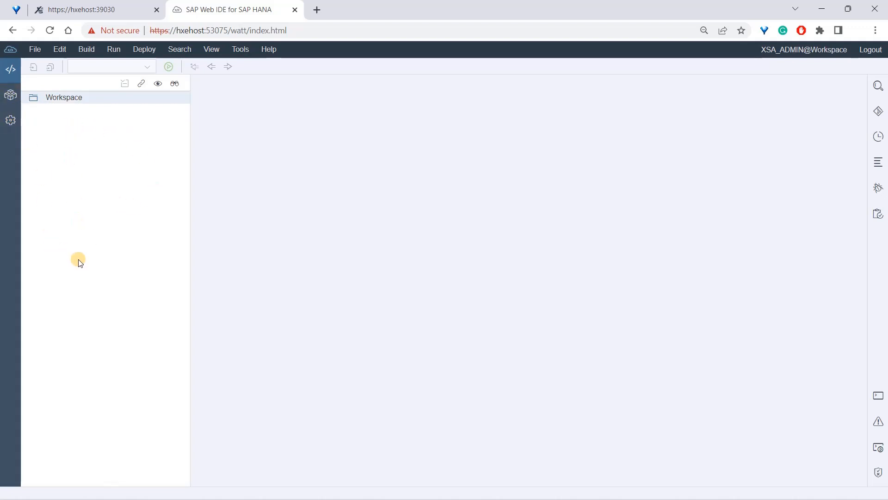
pyautogui.moveTo(79, 182)
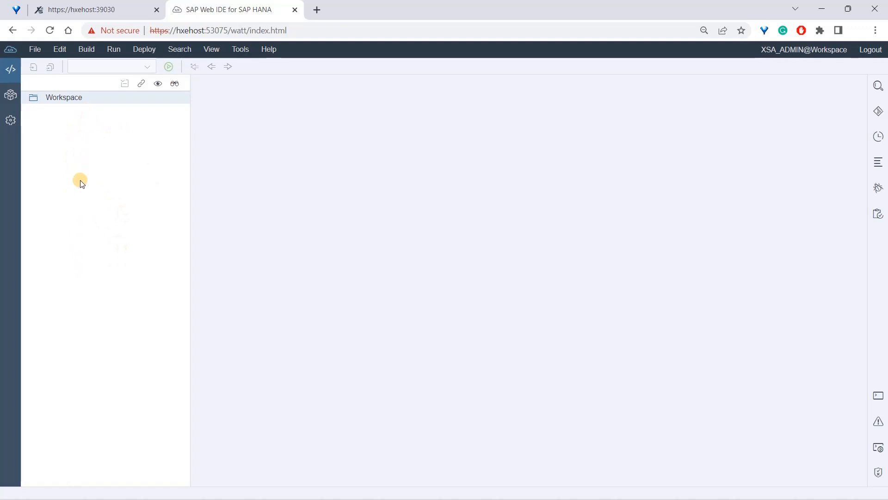
pyautogui.moveTo(83, 199)
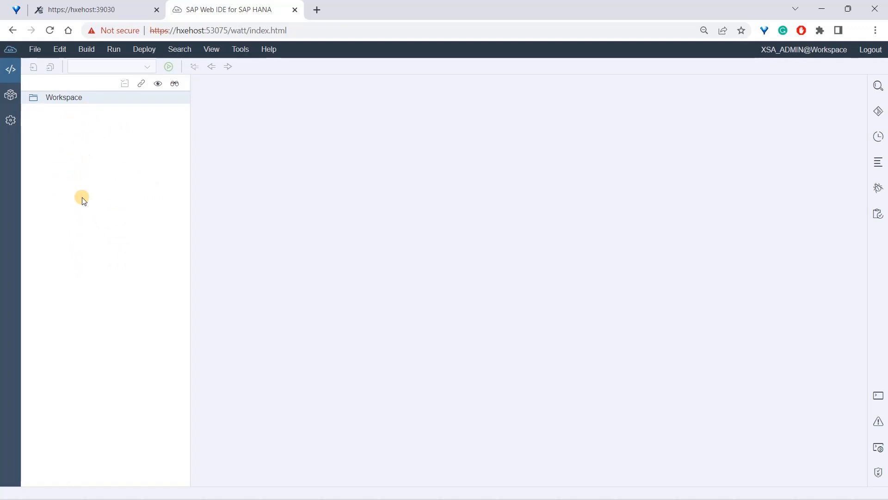
pyautogui.moveTo(80, 239)
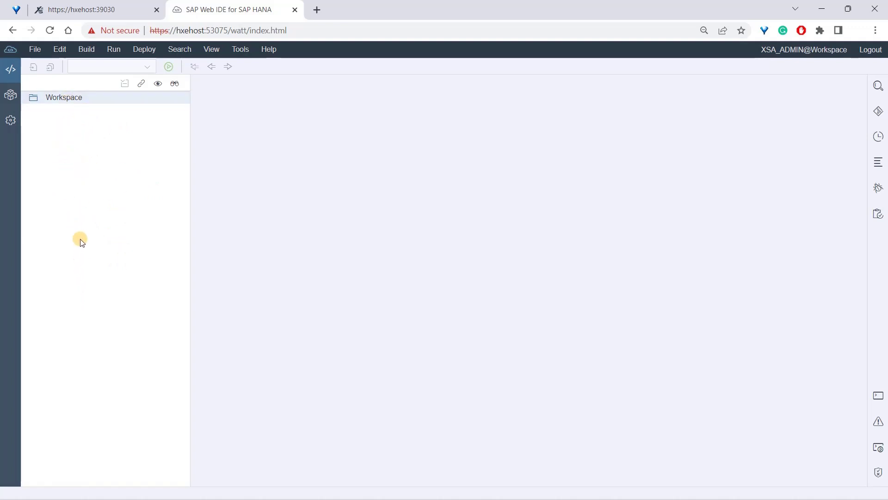
pyautogui.moveTo(179, 126)
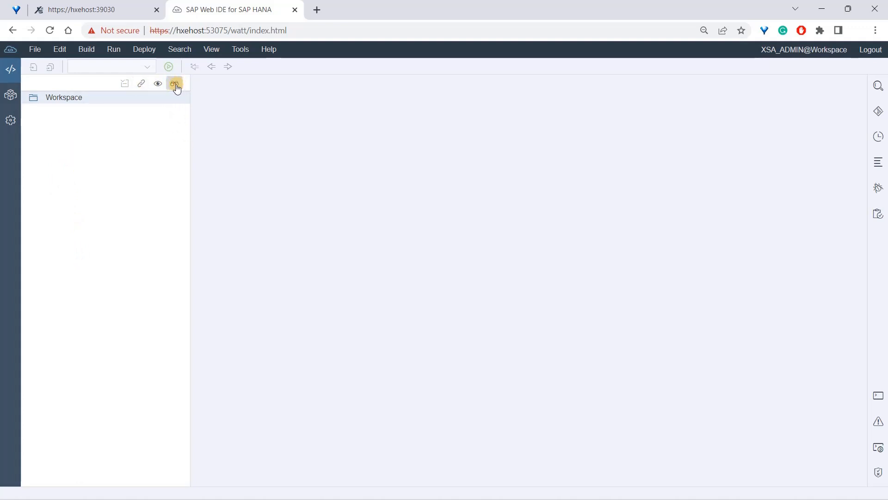
pyautogui.moveTo(157, 84)
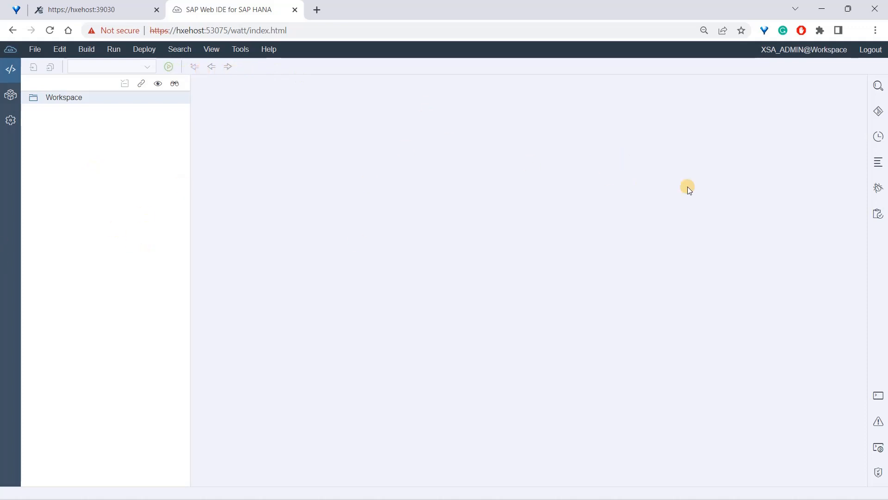
pyautogui.moveTo(560, 230)
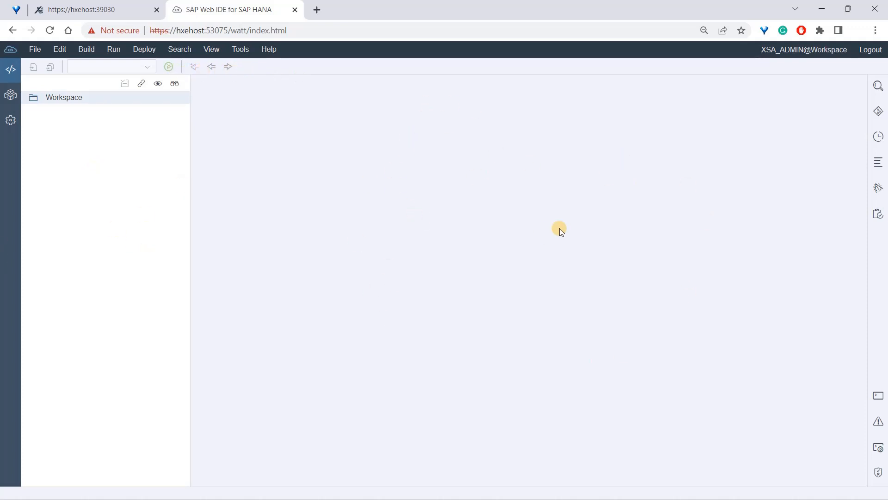
pyautogui.moveTo(711, 229)
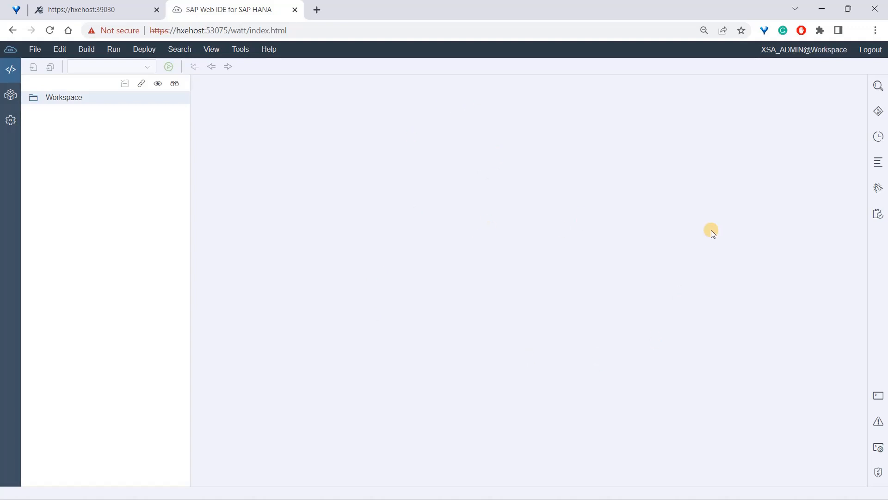
pyautogui.moveTo(703, 202)
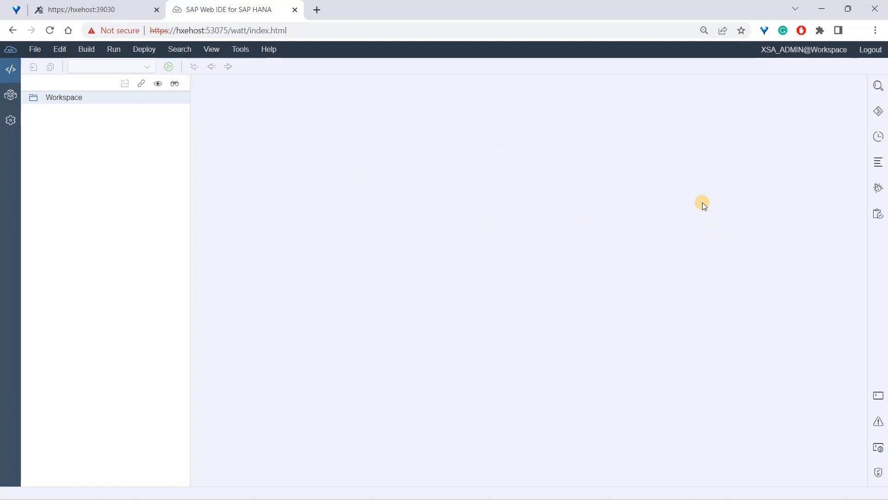
pyautogui.moveTo(535, 259)
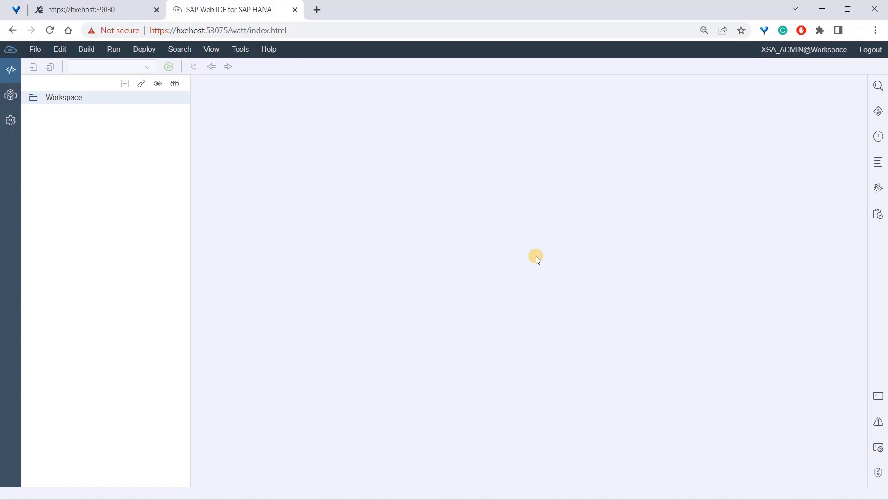
pyautogui.moveTo(418, 178)
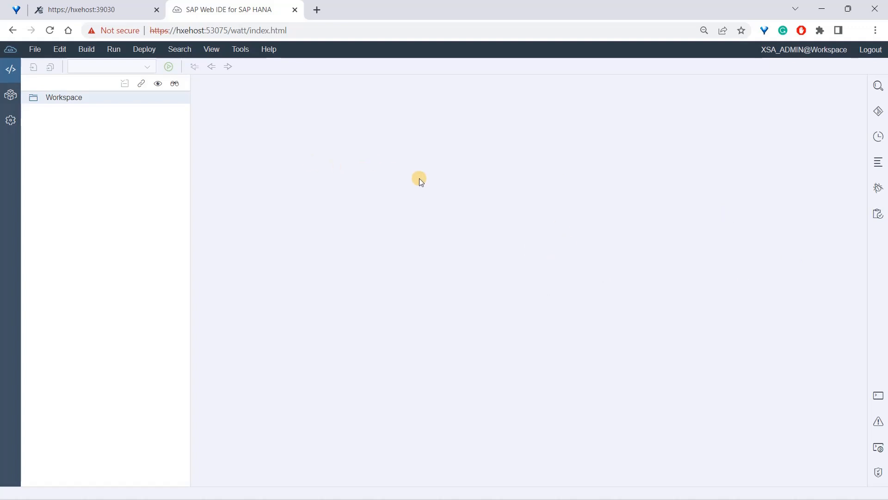
# Add a SAP HANA Database (Multitenant) connection: host HXEHOST, instance 90, user SYSTEM with password.
pyautogui.click(10, 98)
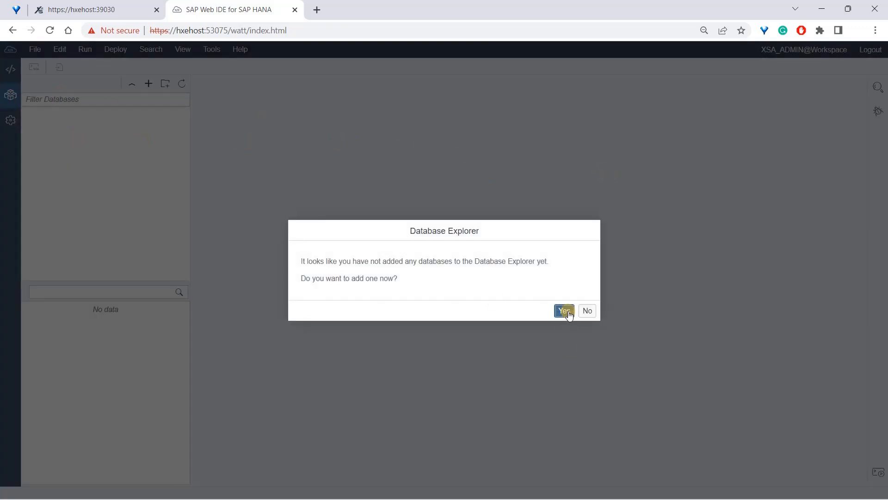
pyautogui.click(563, 311)
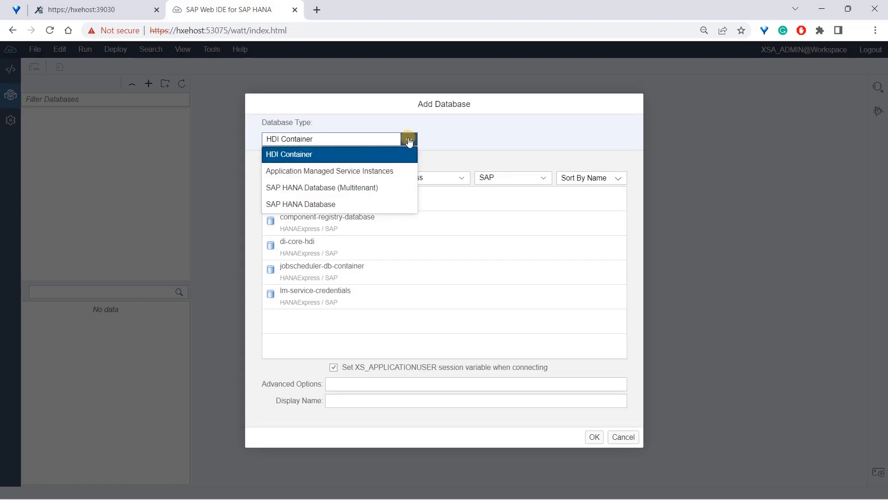
pyautogui.click(322, 187)
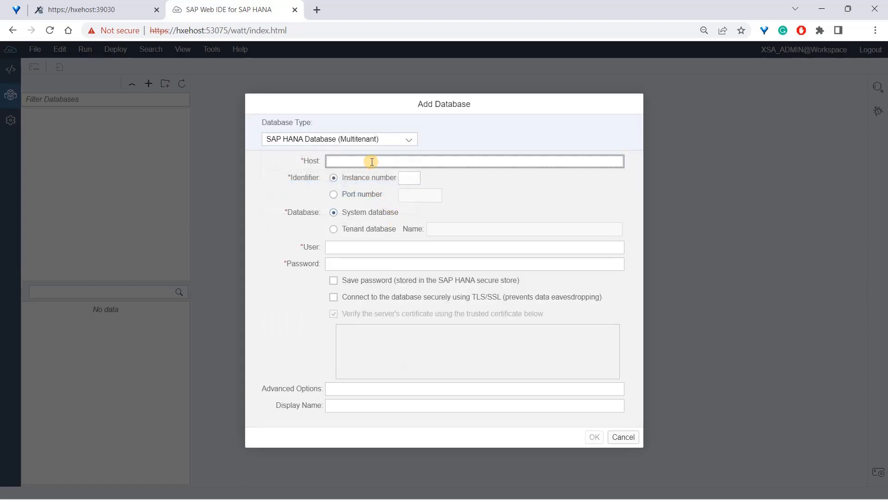
pyautogui.write('HXEHOST')
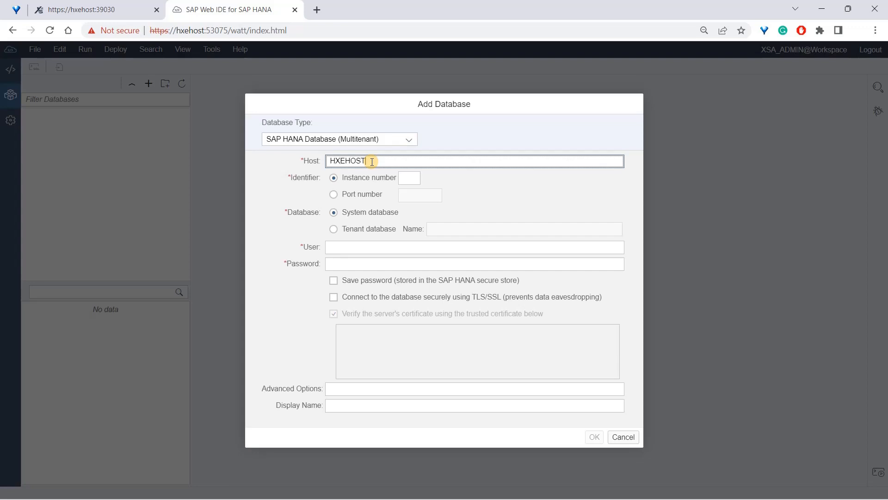
pyautogui.click(409, 177)
pyautogui.write('90')
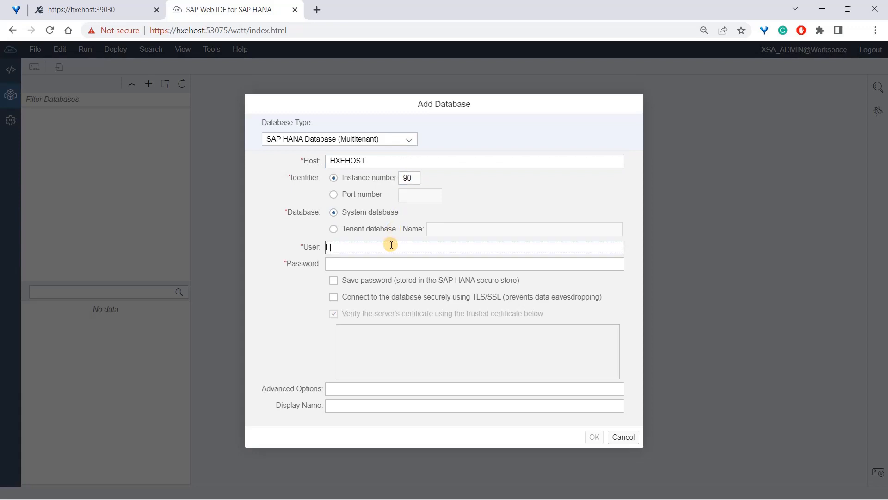
pyautogui.write('SYSTEM')
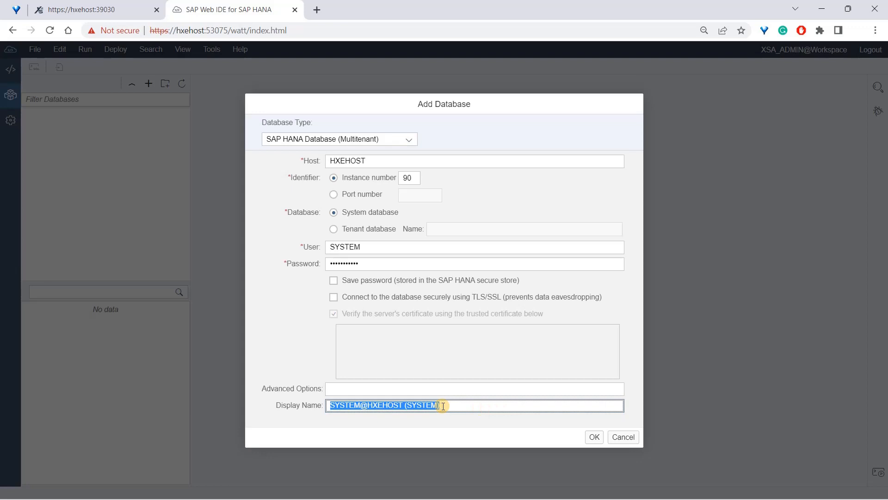
pyautogui.click(594, 436)
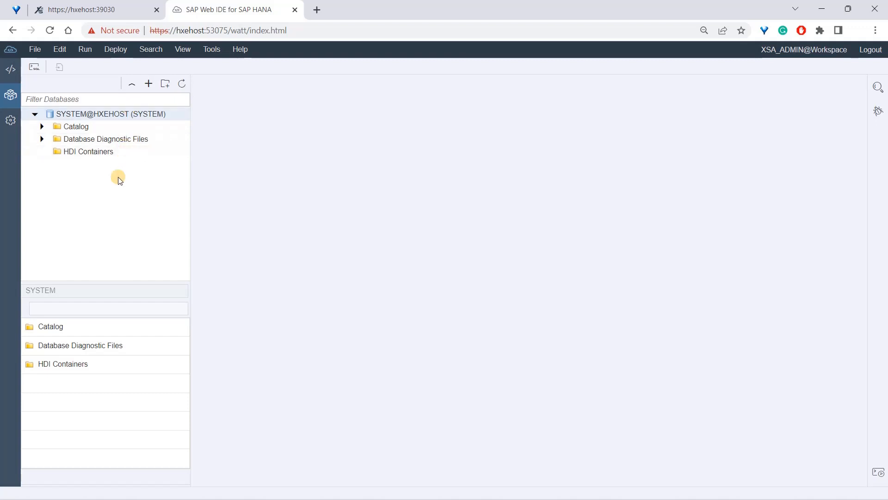
pyautogui.moveTo(121, 120)
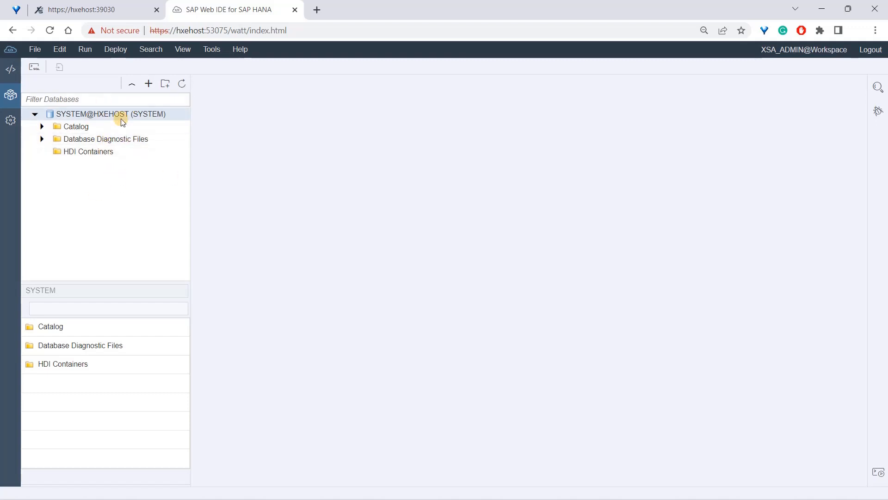
pyautogui.rightClick(118, 121)
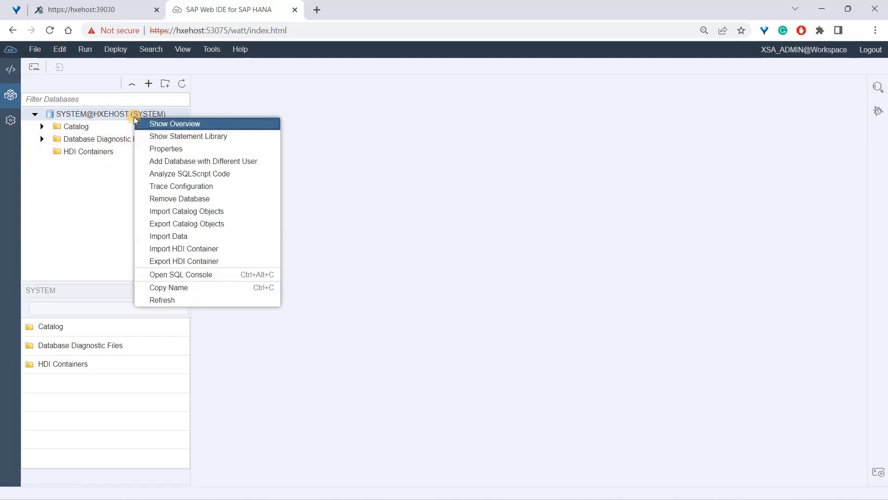
pyautogui.moveTo(200, 198)
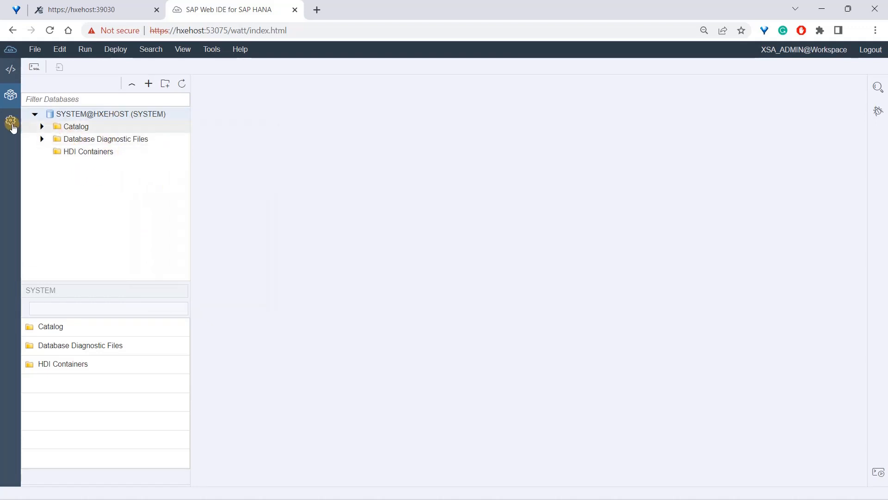
pyautogui.moveTo(10, 121)
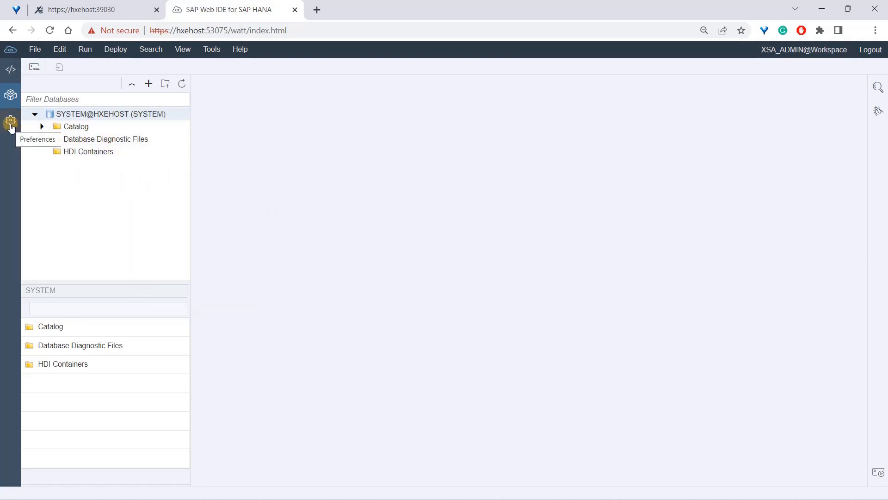
# In Code Editor preferences, change the font size from 12 to 14.
pyautogui.click(11, 123)
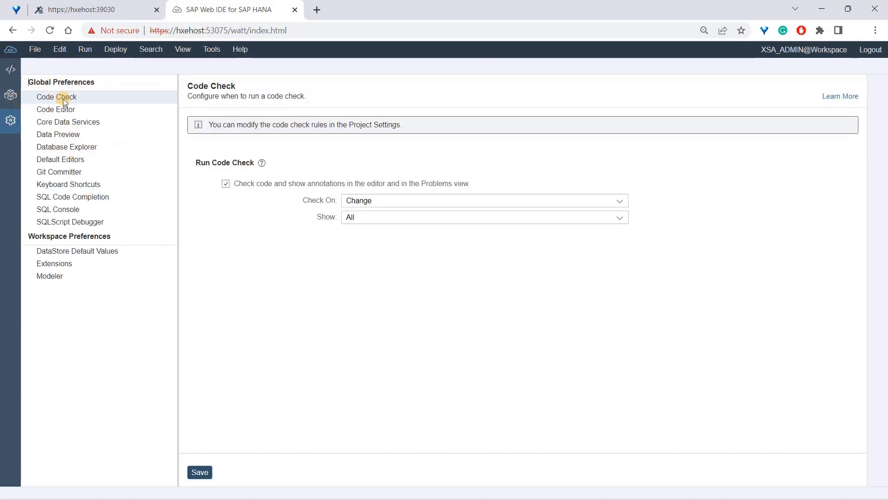
pyautogui.moveTo(98, 103)
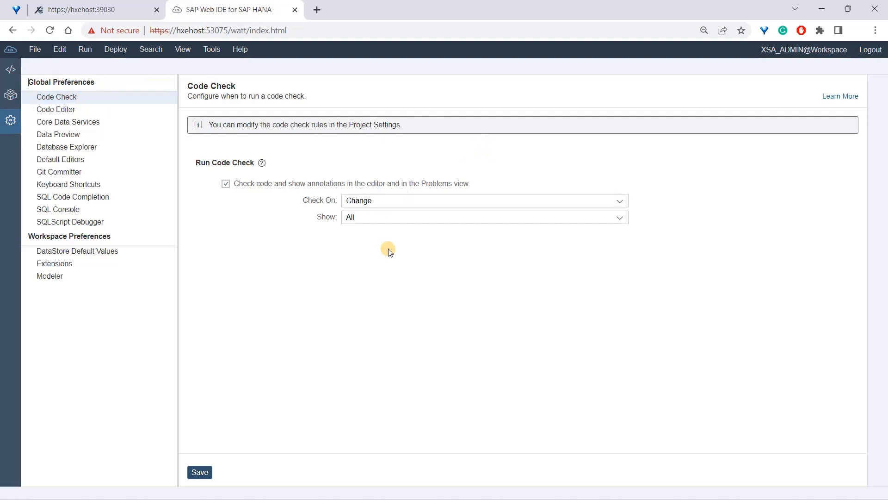
pyautogui.moveTo(394, 256)
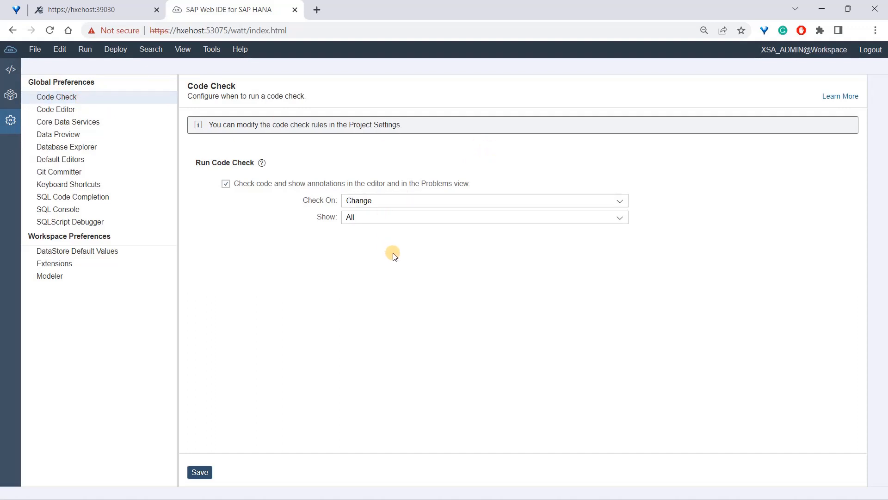
pyautogui.click(55, 110)
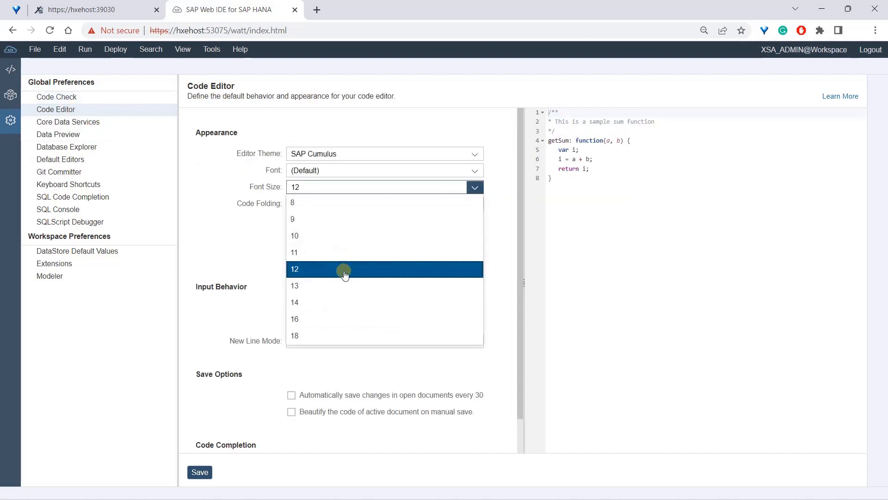
pyautogui.click(295, 301)
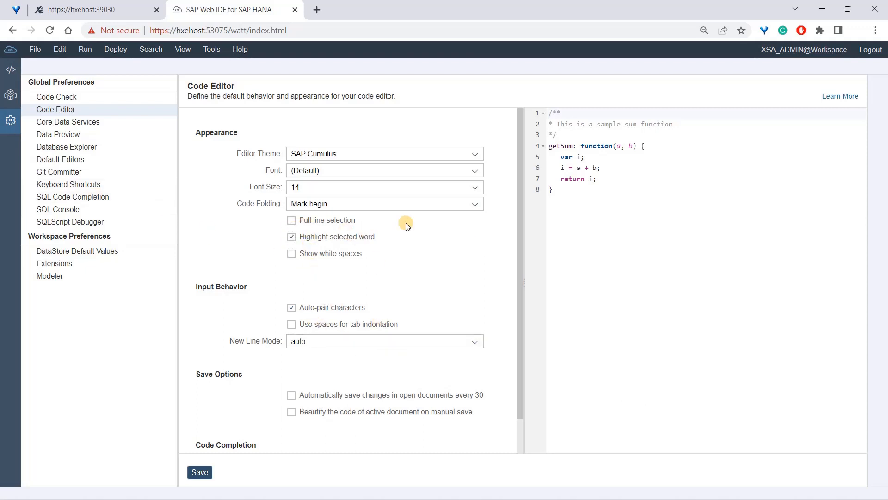
pyautogui.moveTo(91, 196)
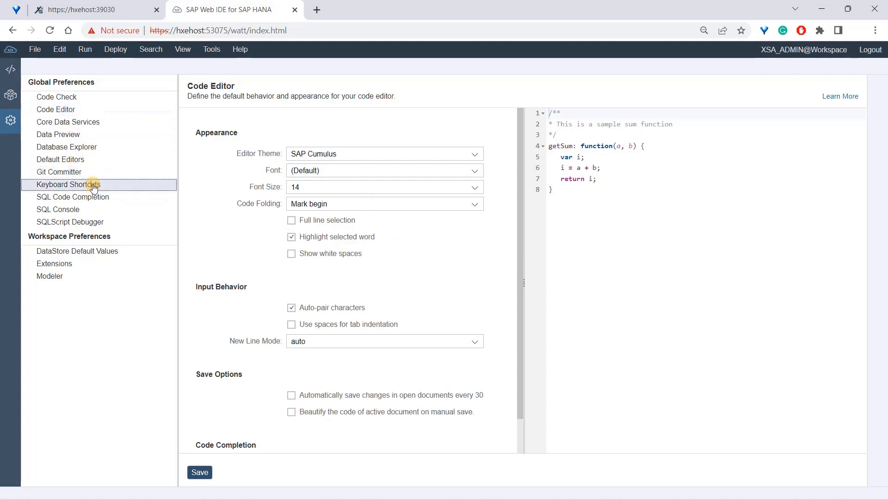
# Browse the Keyboard Shortcuts table up and down in the preferences.
pyautogui.click(68, 184)
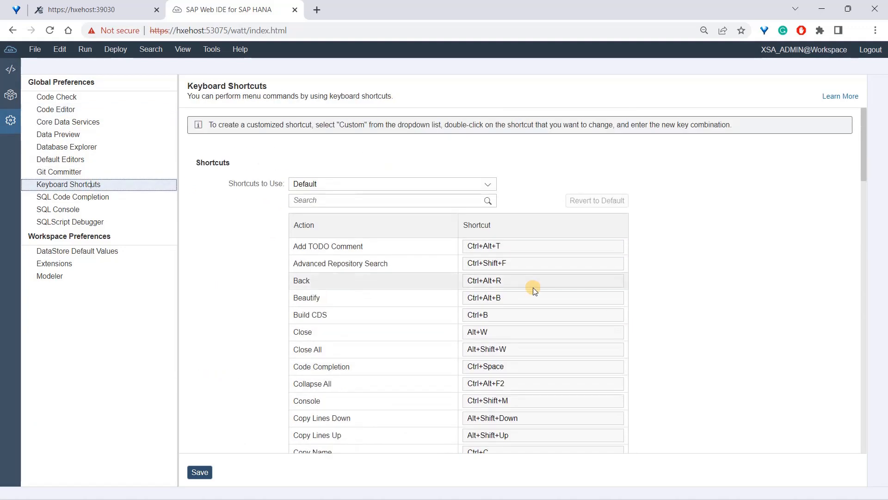
pyautogui.scroll(-3)
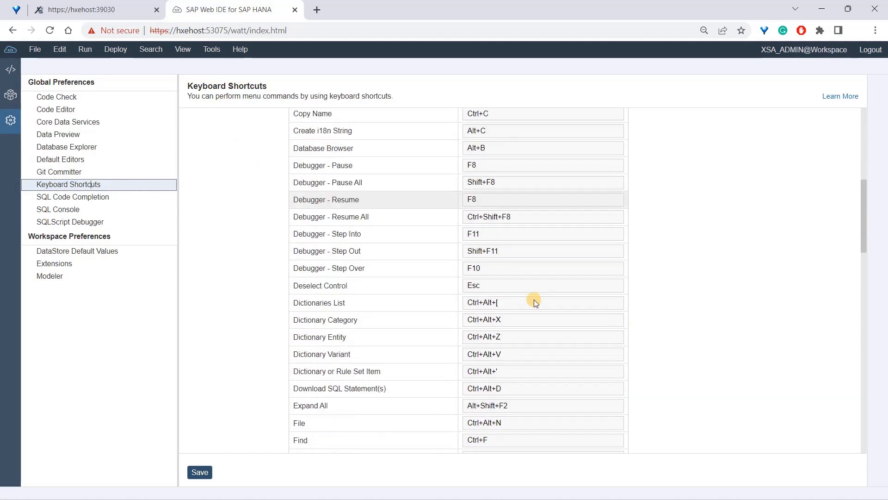
pyautogui.scroll(3)
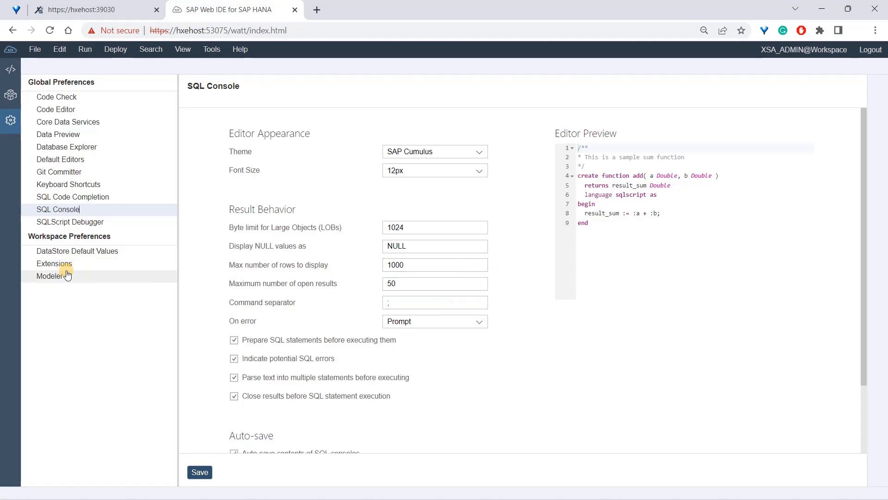
# Scroll through the Extensions cards, then show the Modeler preference page.
pyautogui.click(54, 263)
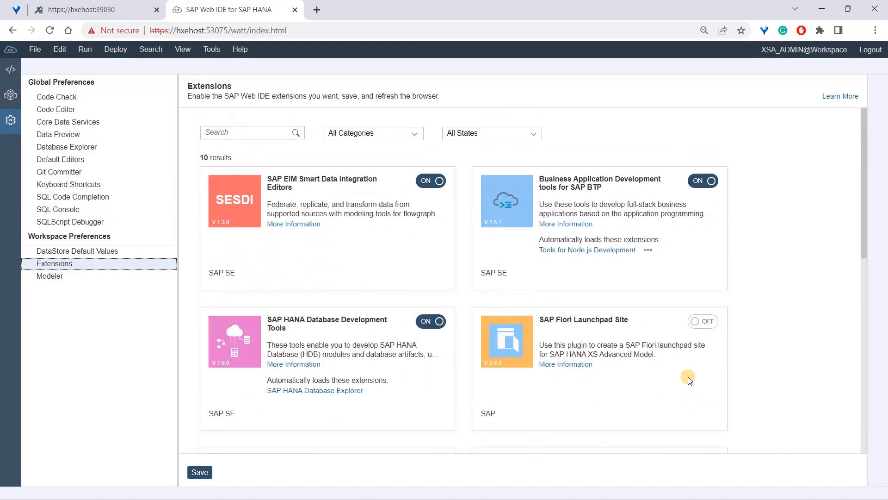
pyautogui.moveTo(5, 182)
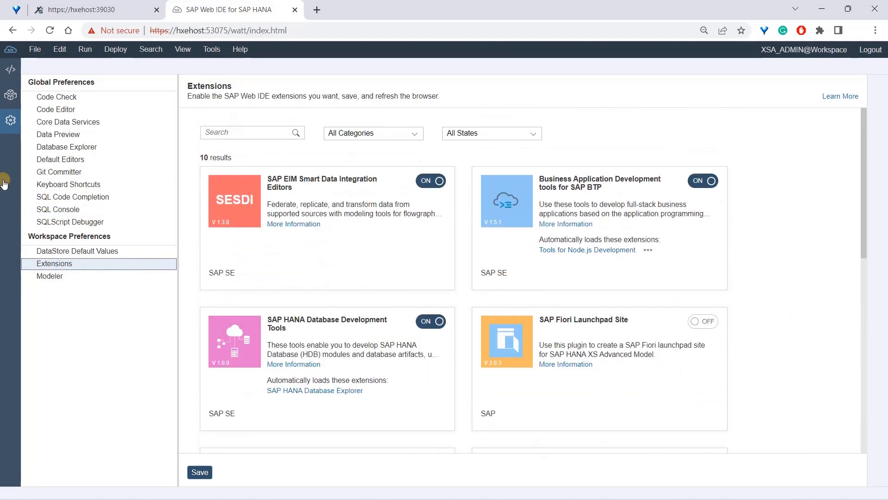
pyautogui.scroll(-3)
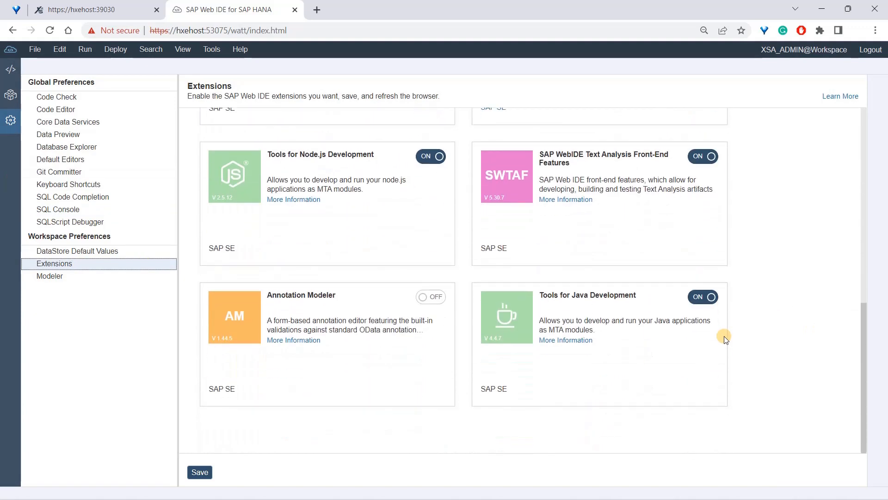
pyautogui.click(49, 276)
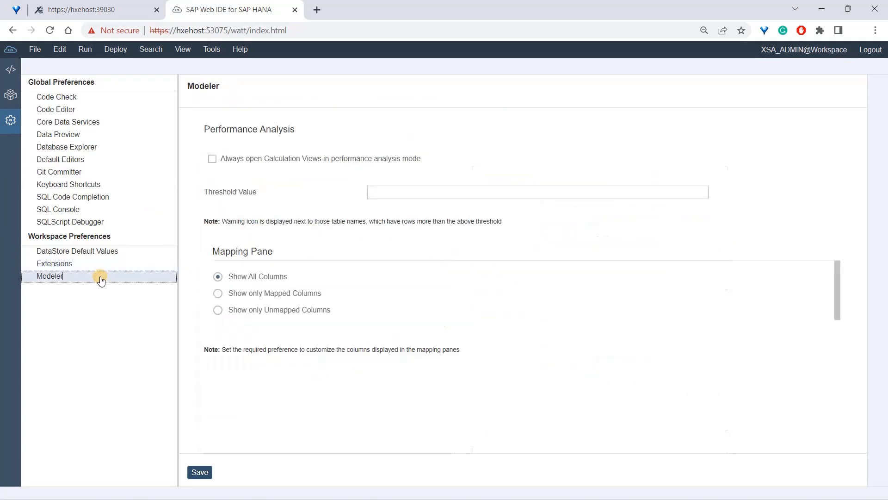
pyautogui.moveTo(467, 225)
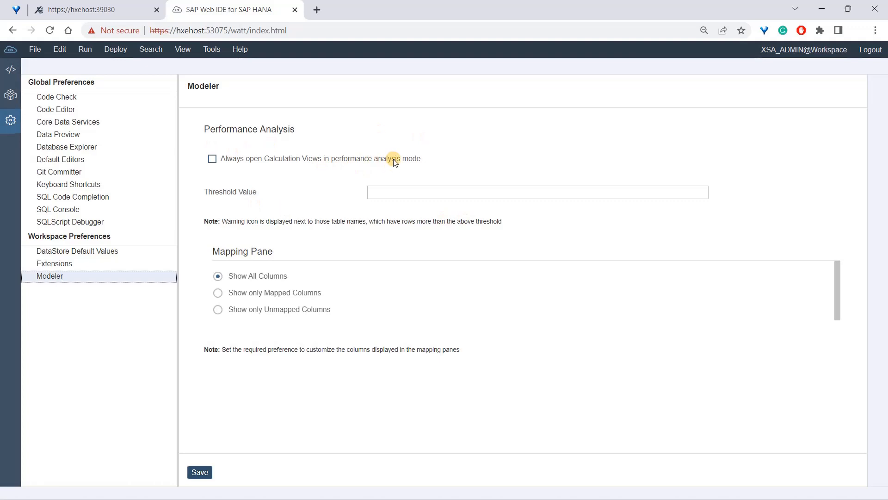
# Return to the Development Workspace and briefly show the Advanced Repository Search pane.
pyautogui.click(10, 73)
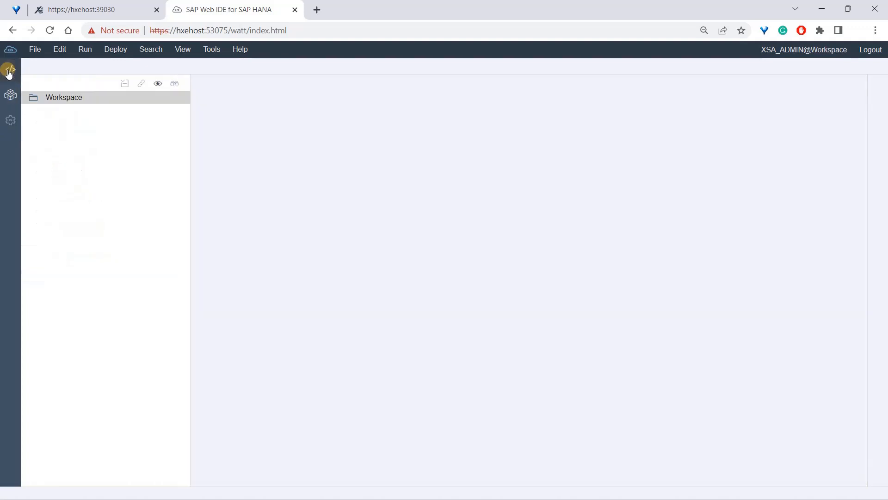
pyautogui.click(36, 49)
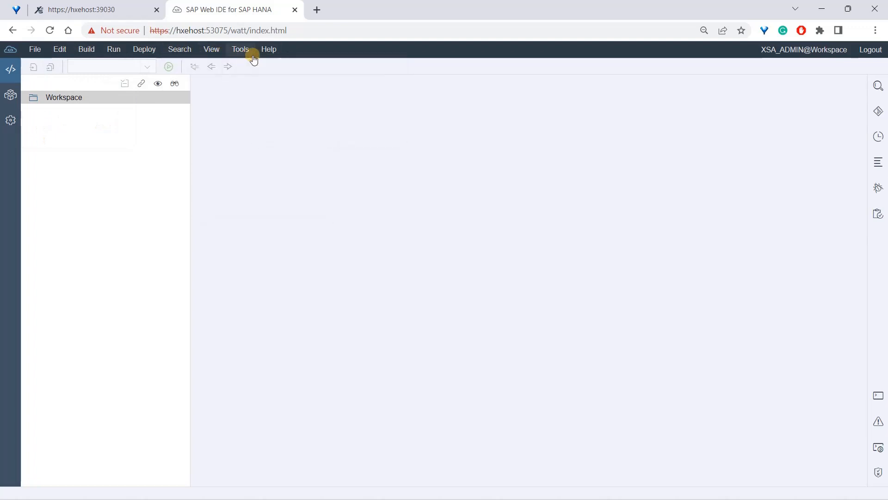
pyautogui.moveTo(192, 53)
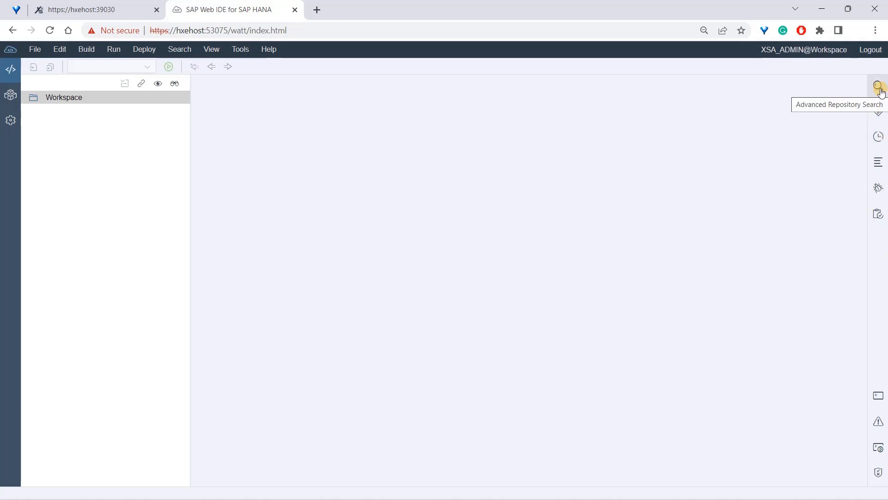
pyautogui.click(879, 87)
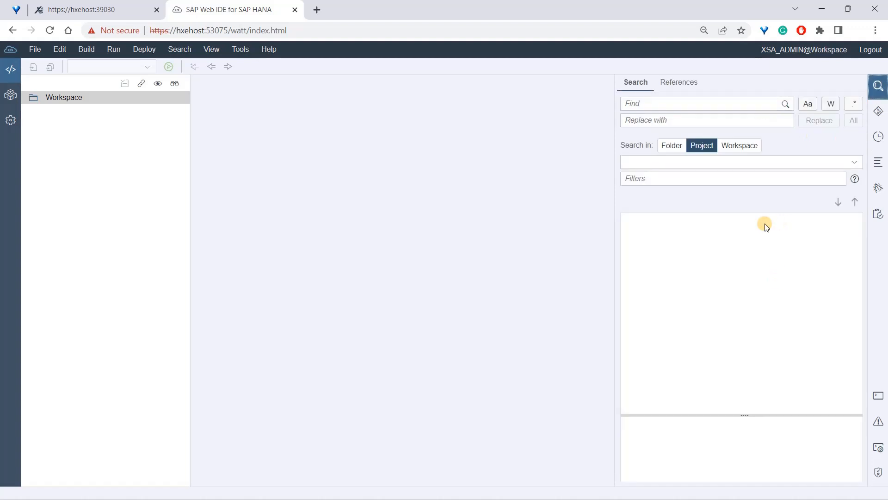
pyautogui.click(740, 145)
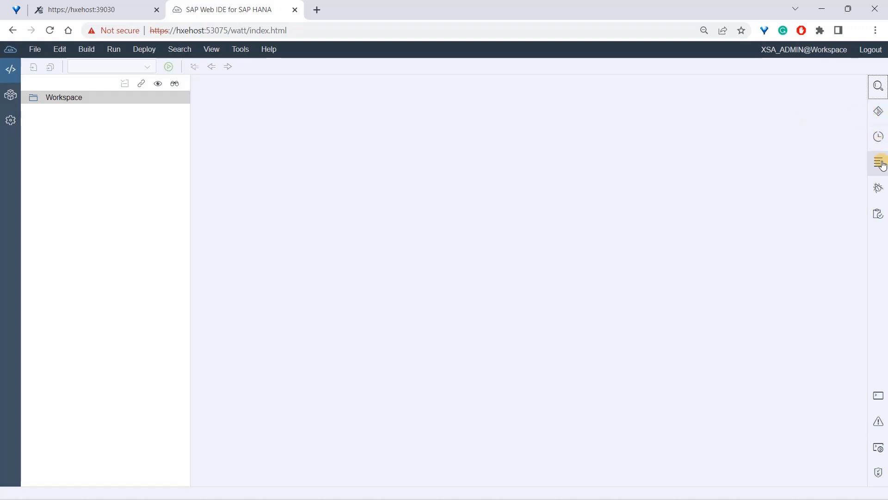
pyautogui.moveTo(878, 161)
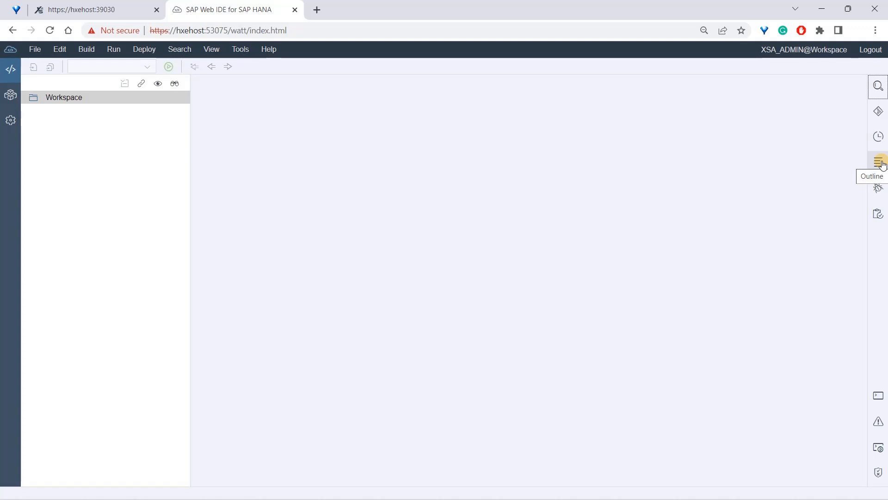
pyautogui.moveTo(870, 171)
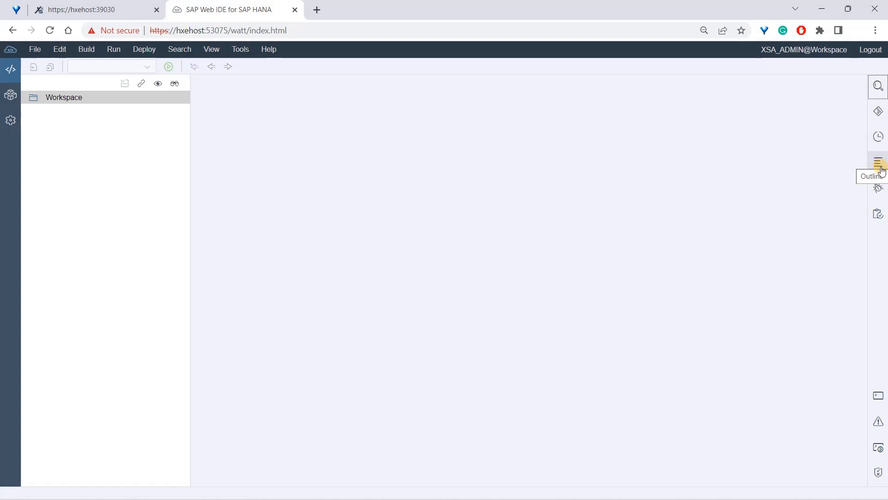
pyautogui.moveTo(879, 222)
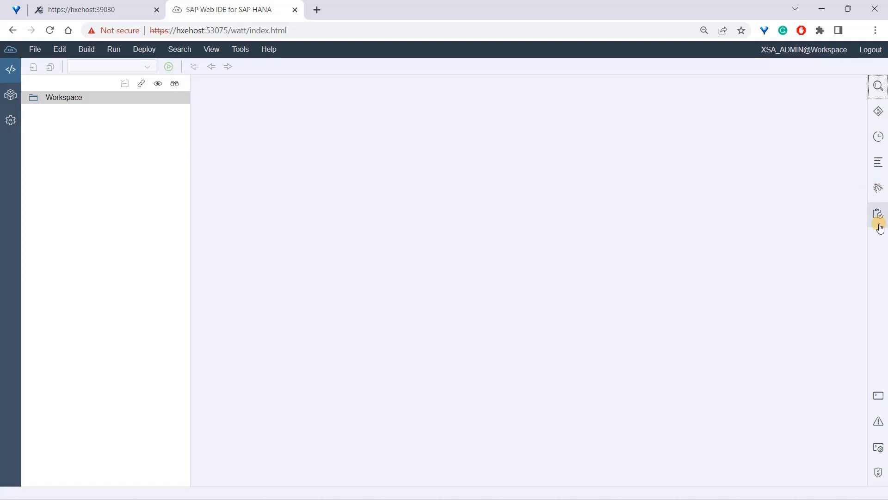
pyautogui.moveTo(878, 395)
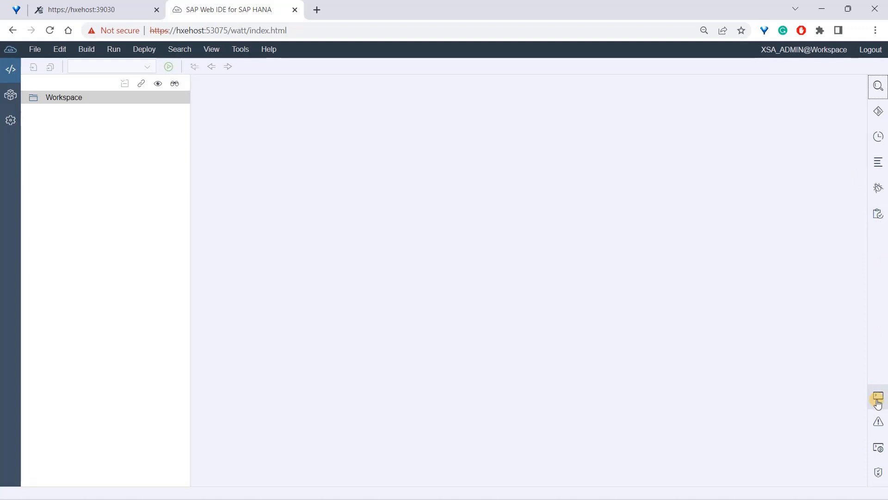
pyautogui.moveTo(877, 396)
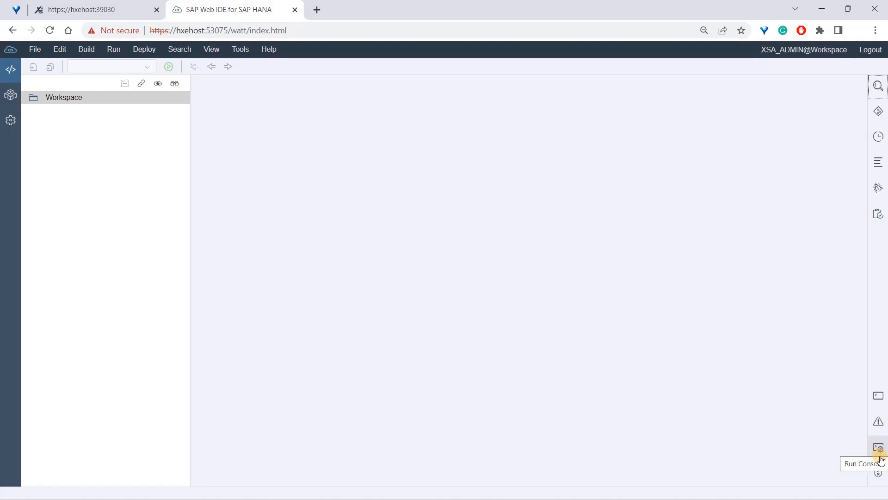
pyautogui.moveTo(878, 478)
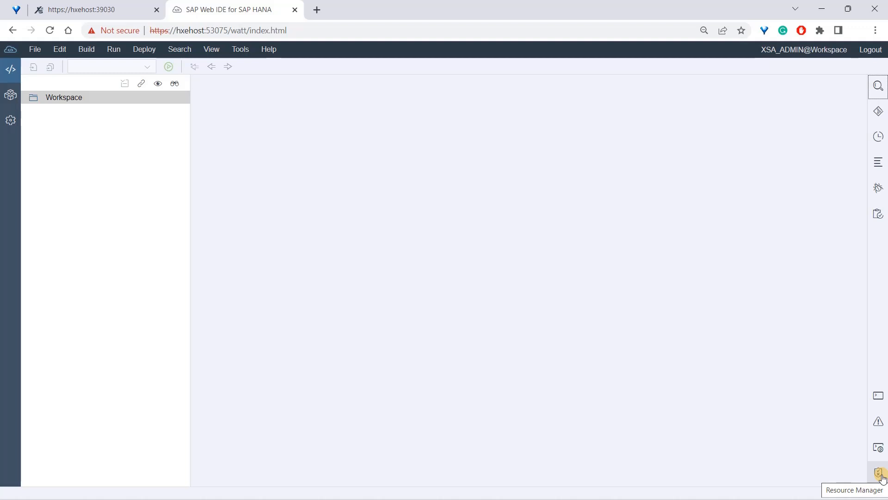
pyautogui.moveTo(463, 205)
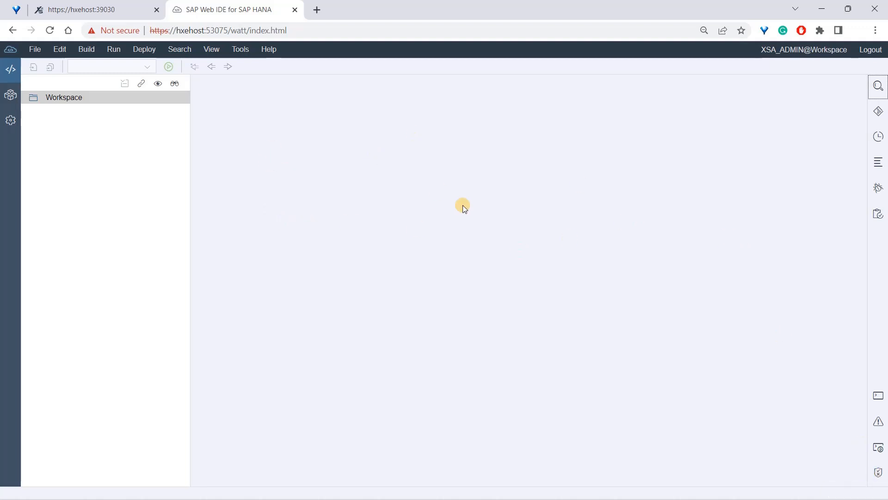